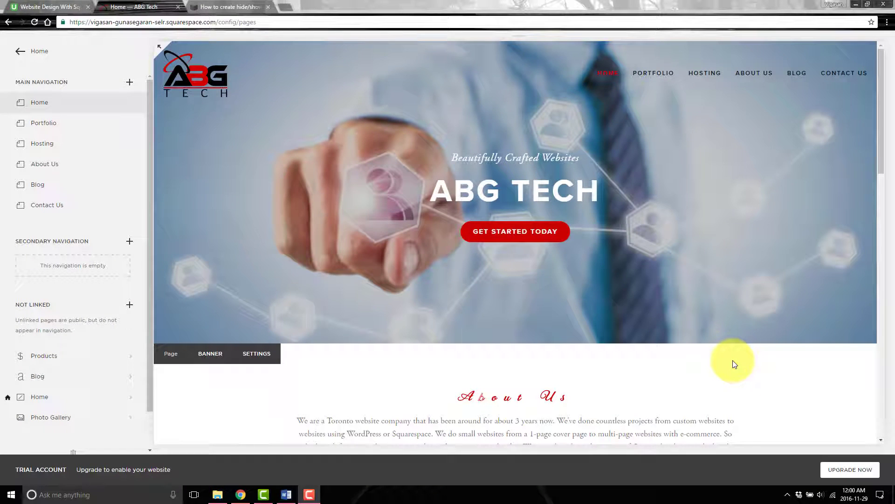
mouse_move(86, 110)
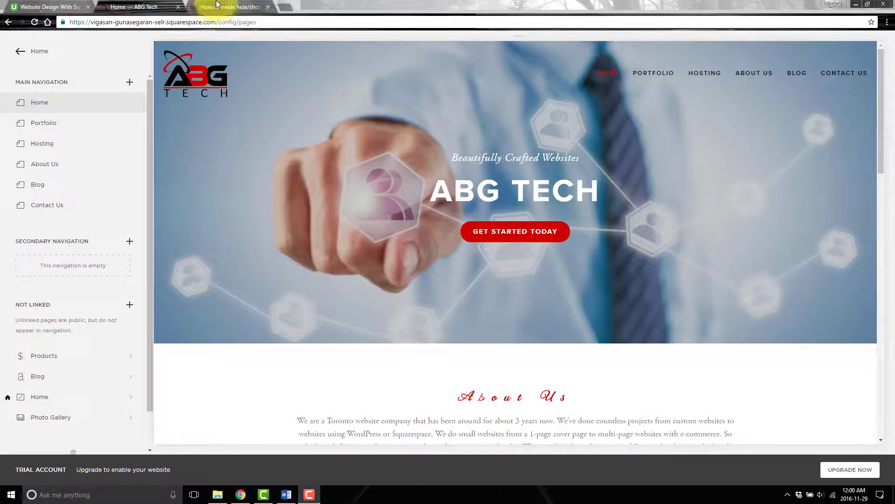
Step: Review the hide/show FAQs tutorial and toggle its sample questions such as 'How does it work?'
click(228, 6)
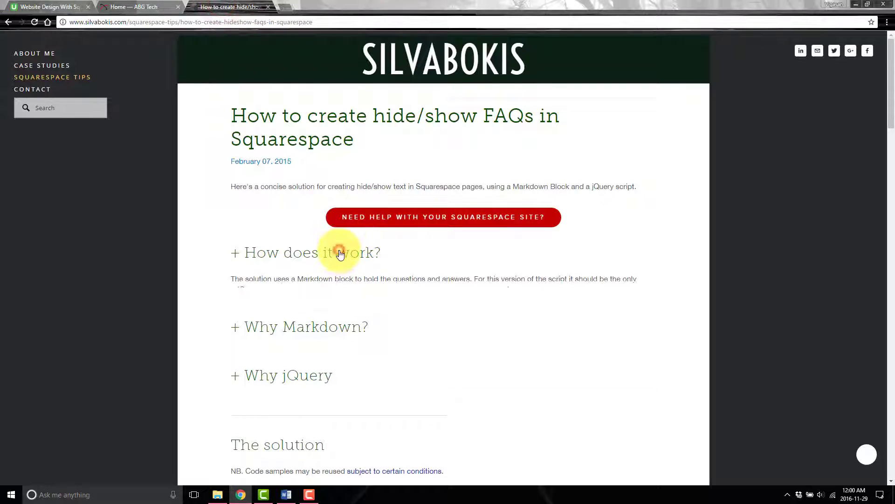
click(306, 252)
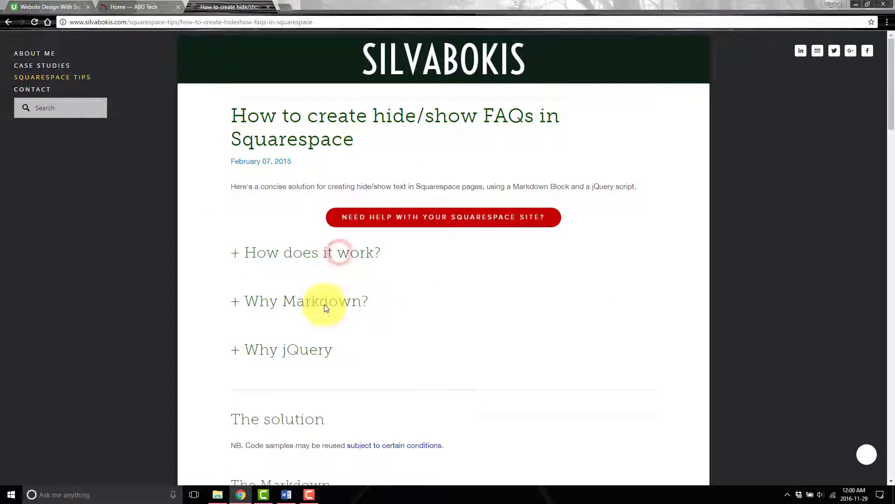
click(299, 302)
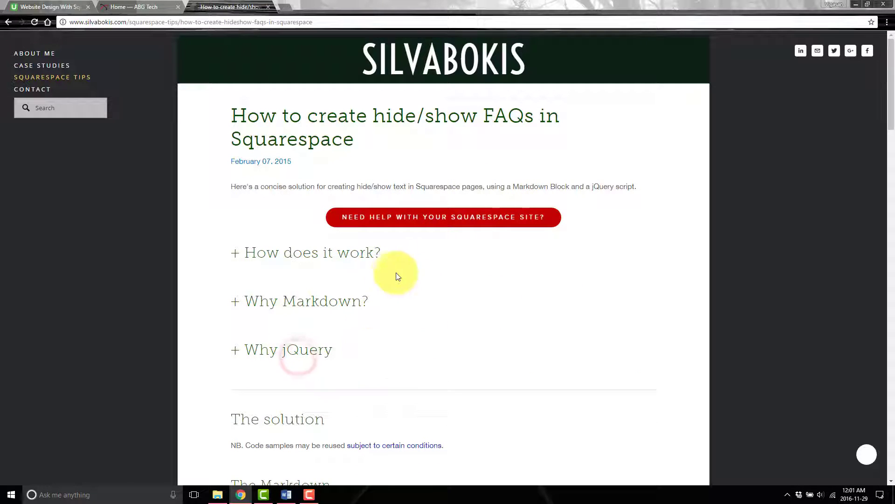
mouse_move(506, 52)
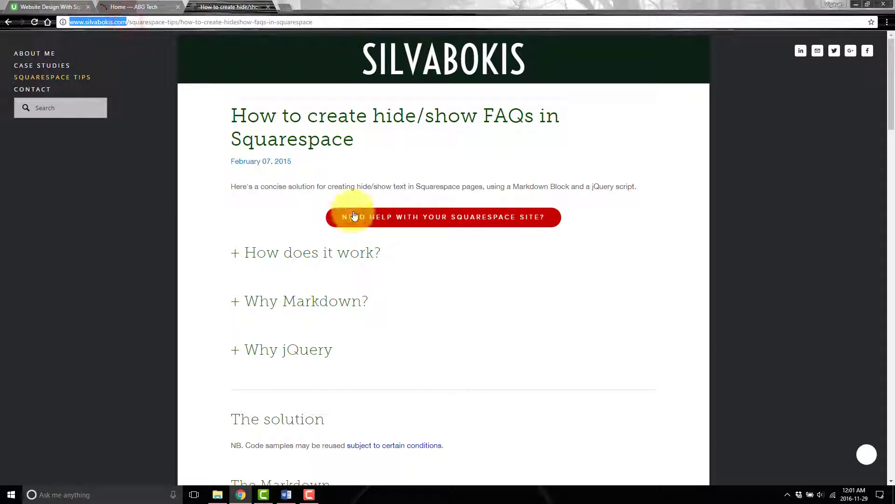
mouse_move(350, 162)
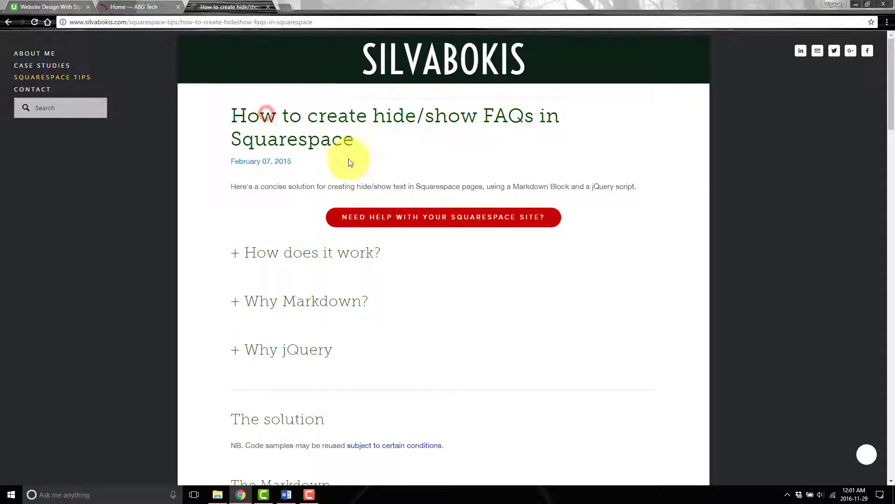
Step: Bring the tutorial's Markdown example into view and return to the Squarespace editor
scroll(down, 3)
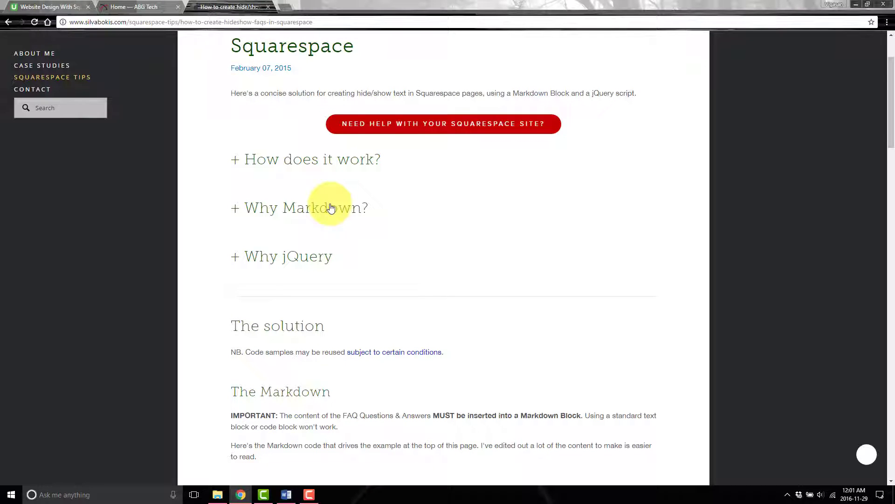
scroll(down, 3)
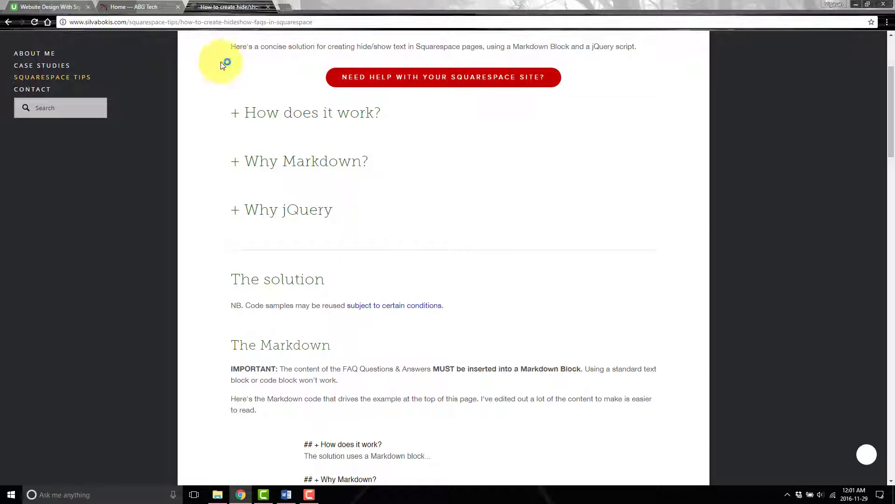
click(140, 7)
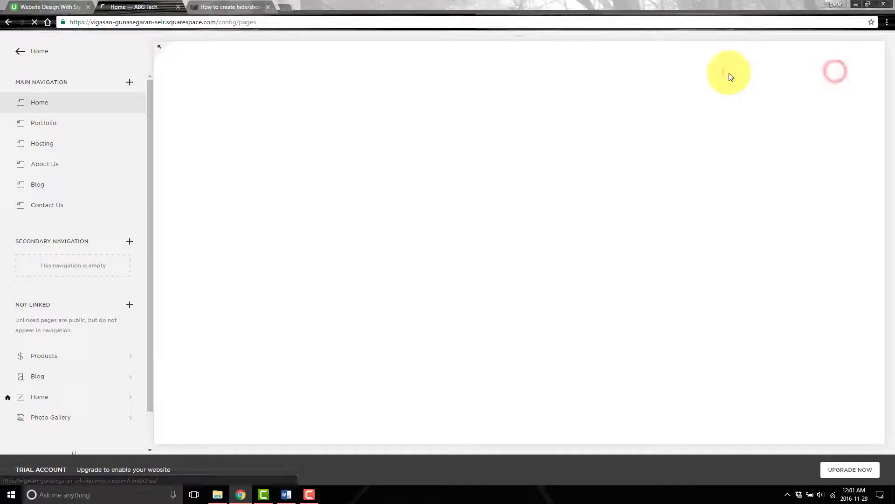
Step: Select Contact Us in Main Navigation for editing, compare with the tutorial, and close the tutorial
click(47, 204)
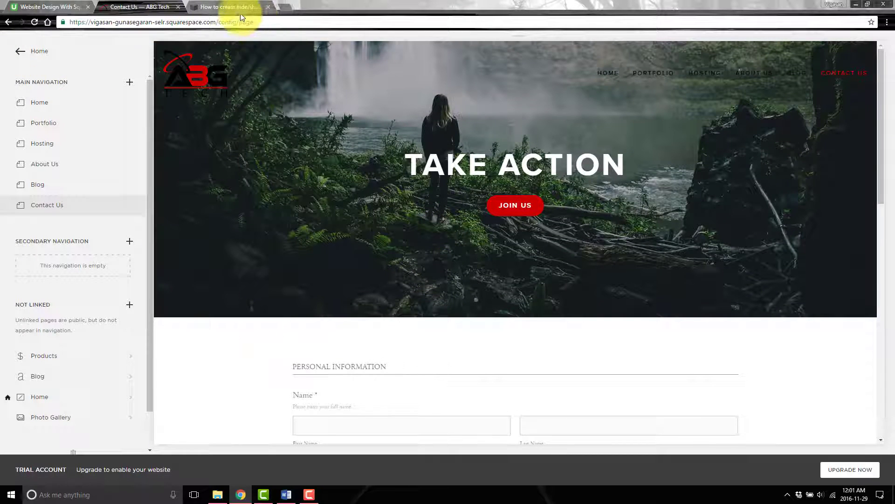
click(228, 7)
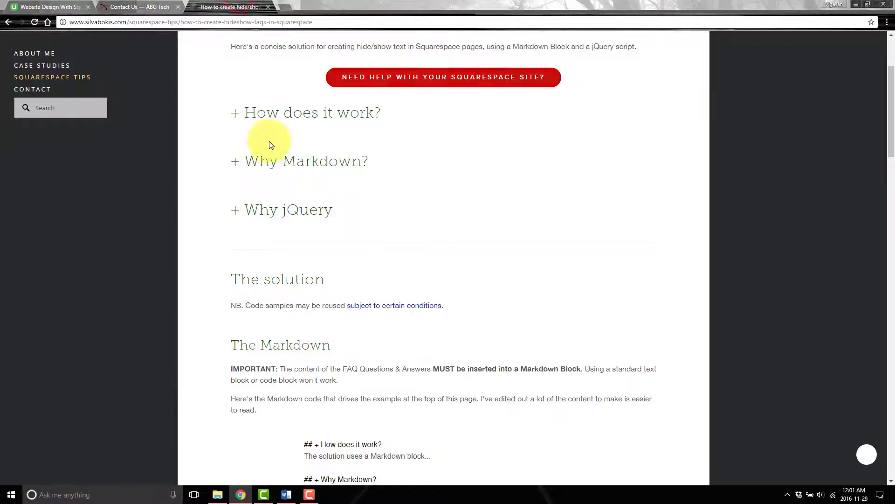
click(137, 7)
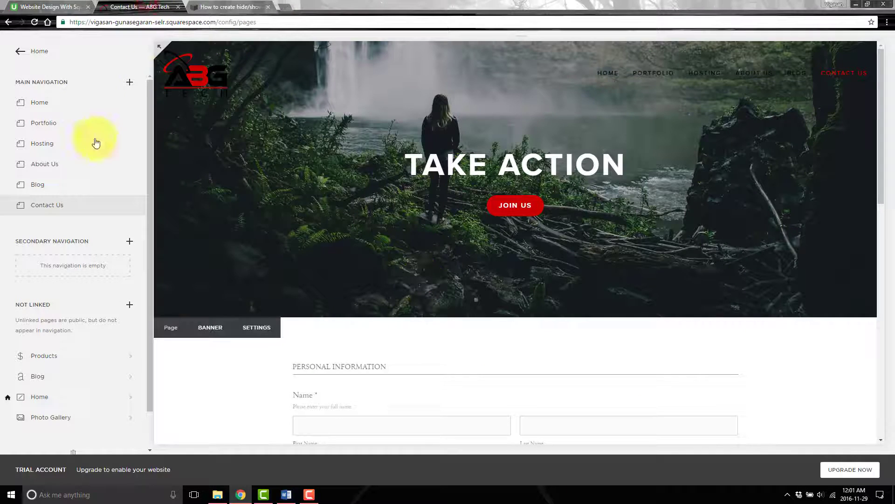
click(229, 7)
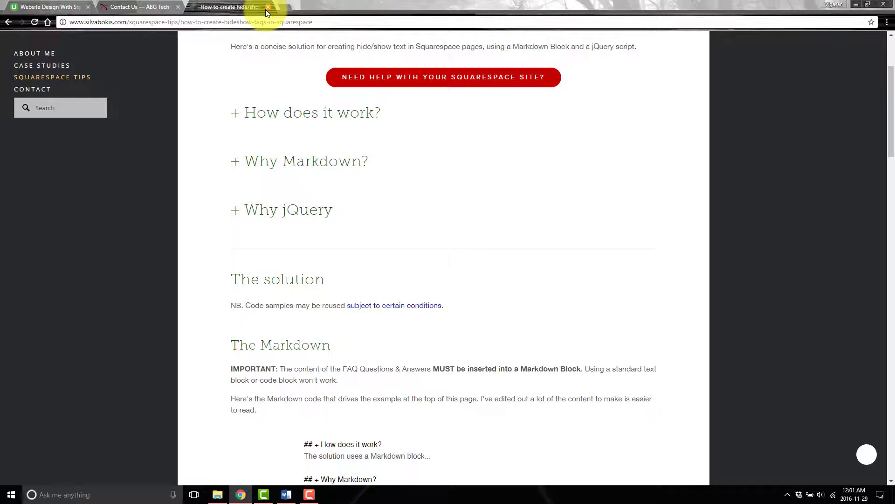
click(286, 494)
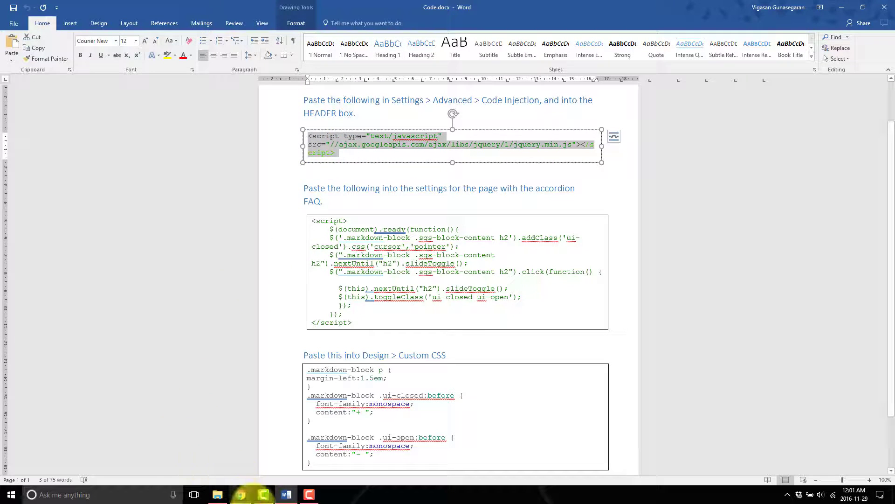
Step: Paste the jQuery script tag into Settings > Advanced > Code Injection HEADER
click(240, 498)
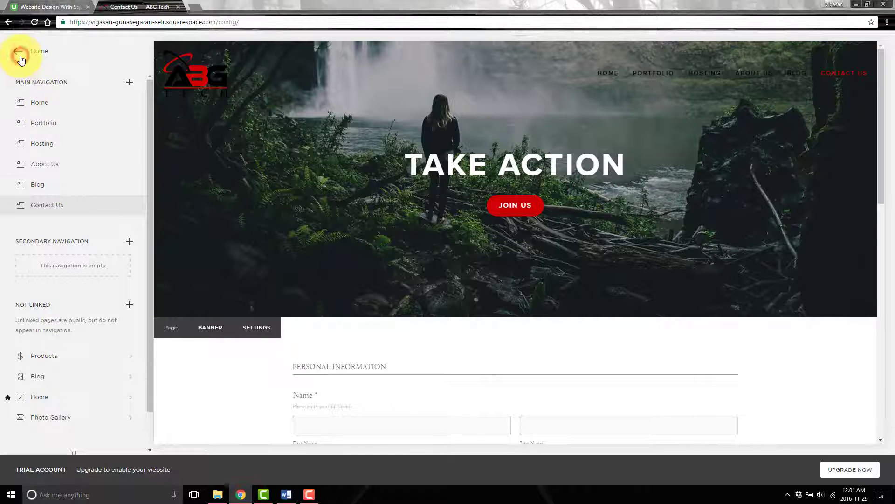
click(20, 56)
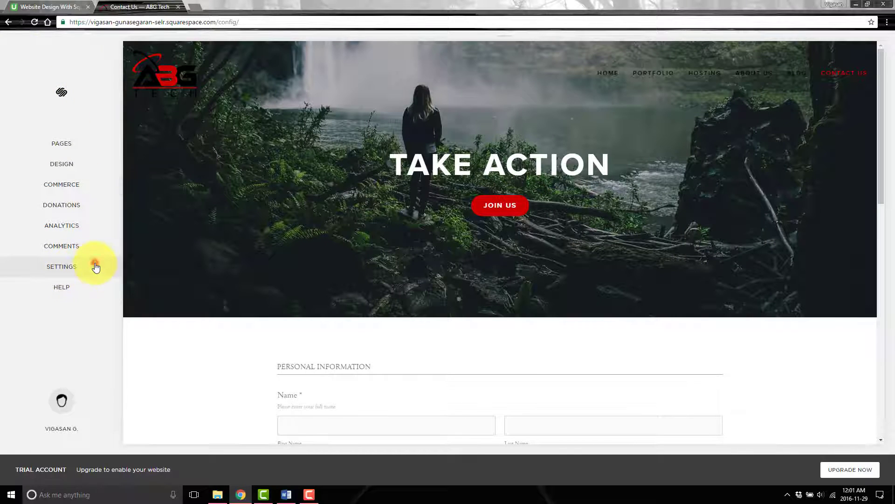
click(61, 266)
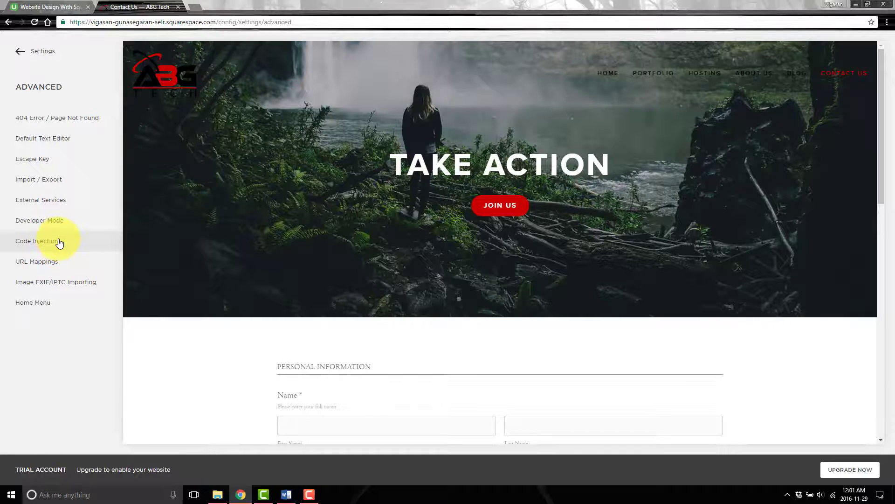
click(38, 241)
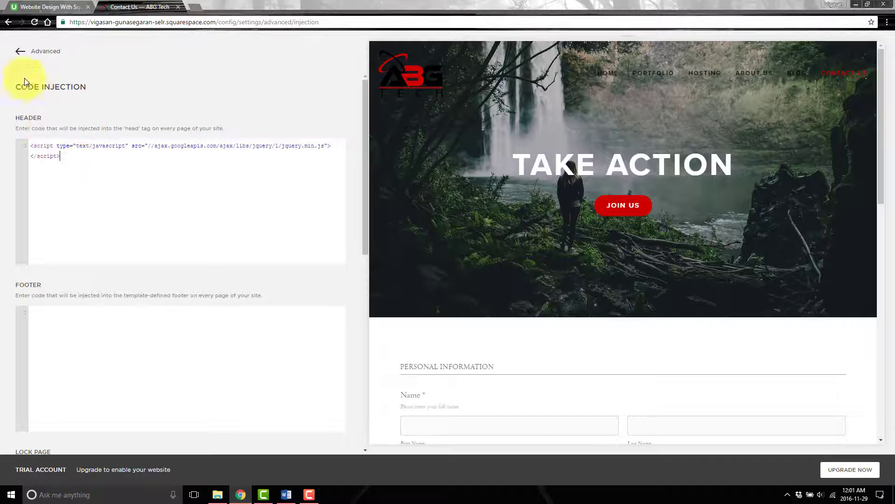
Step: Return to the main menu for Design, consulting the accordion script in the Word notes
click(21, 51)
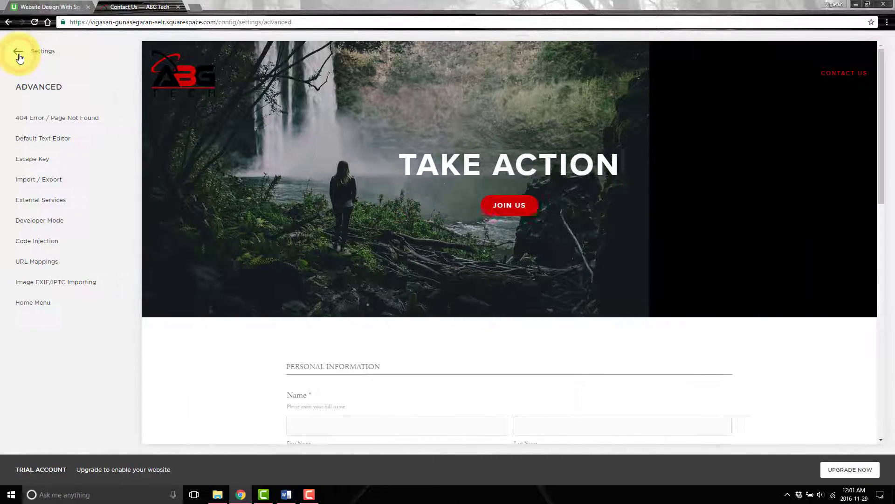
click(19, 51)
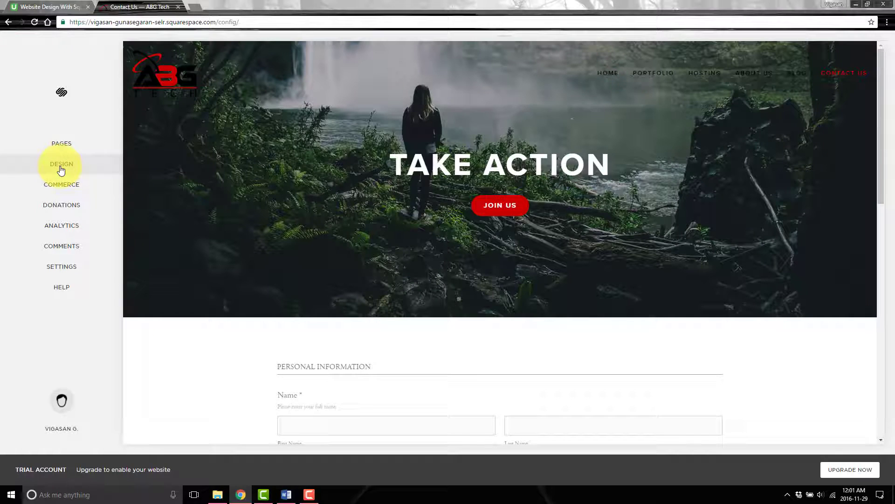
click(285, 494)
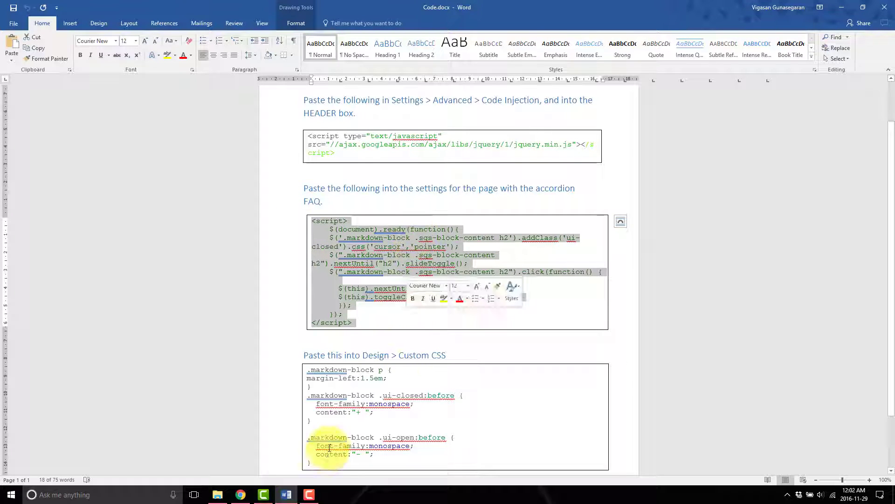
click(239, 494)
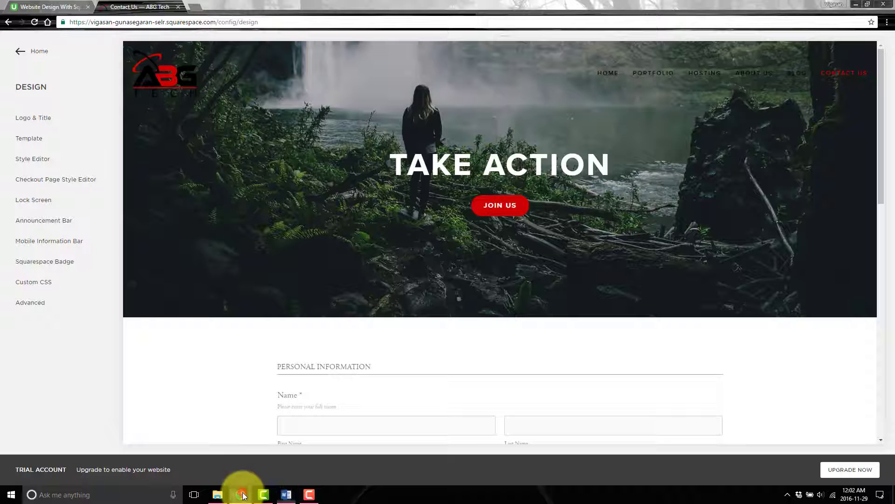
Step: Save the accordion script in the Contact Us page's Advanced header code injection
click(20, 50)
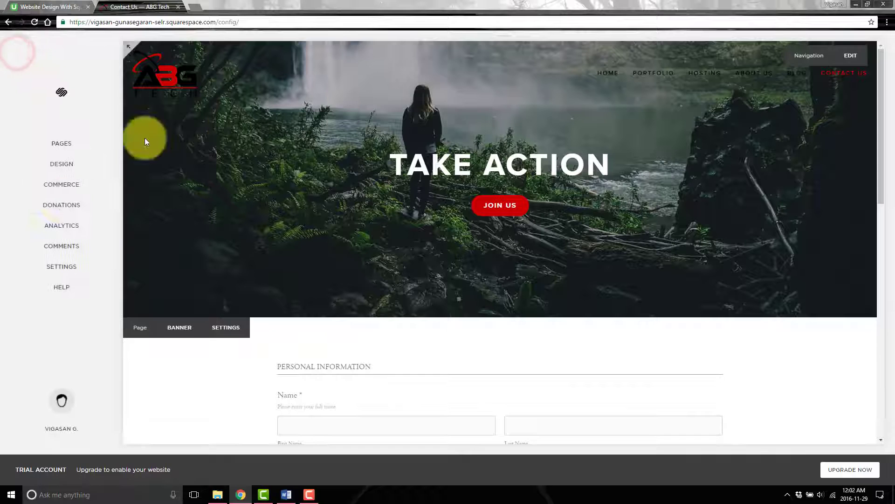
click(61, 143)
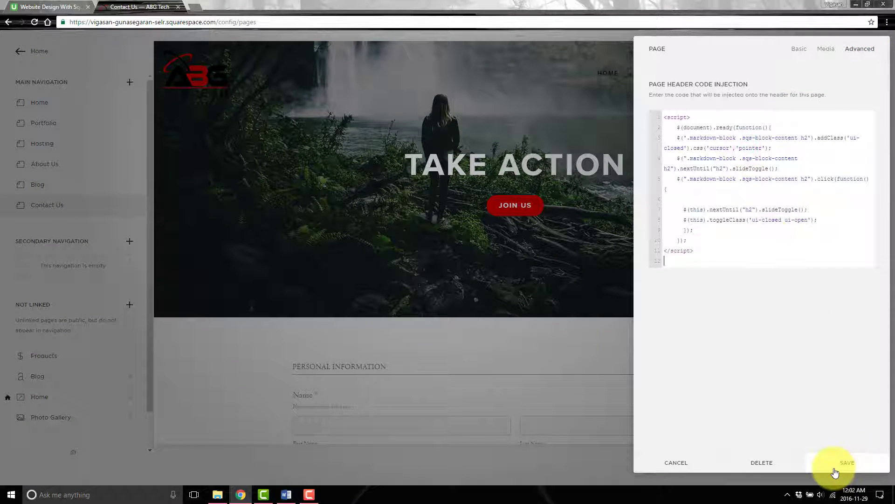
click(848, 463)
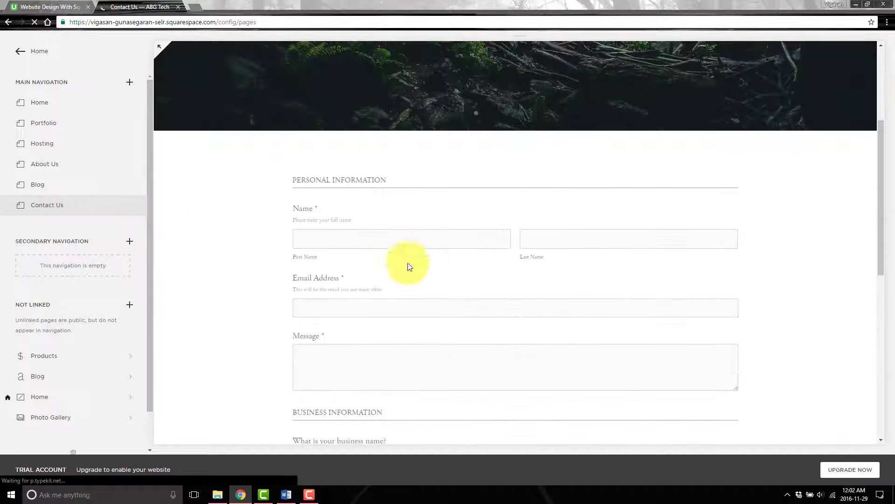
mouse_move(285, 494)
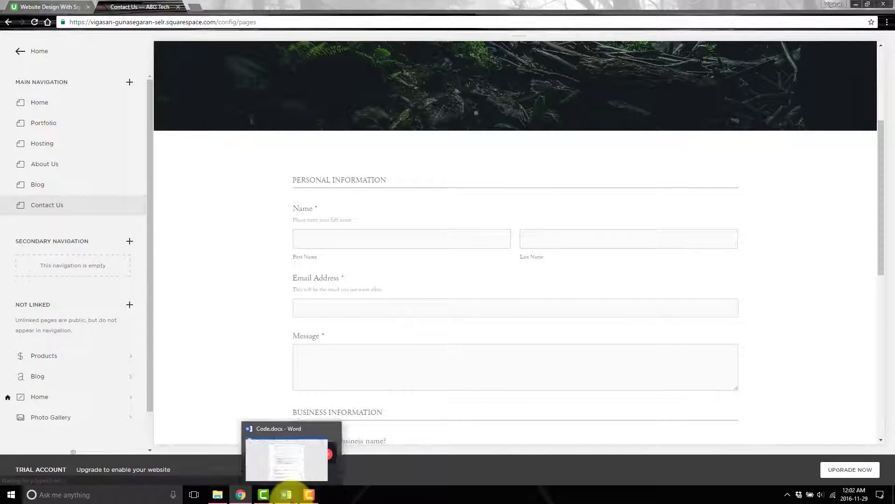
Step: Append the accordion plus/minus styling rules from Word to Design > Custom CSS and save
click(285, 458)
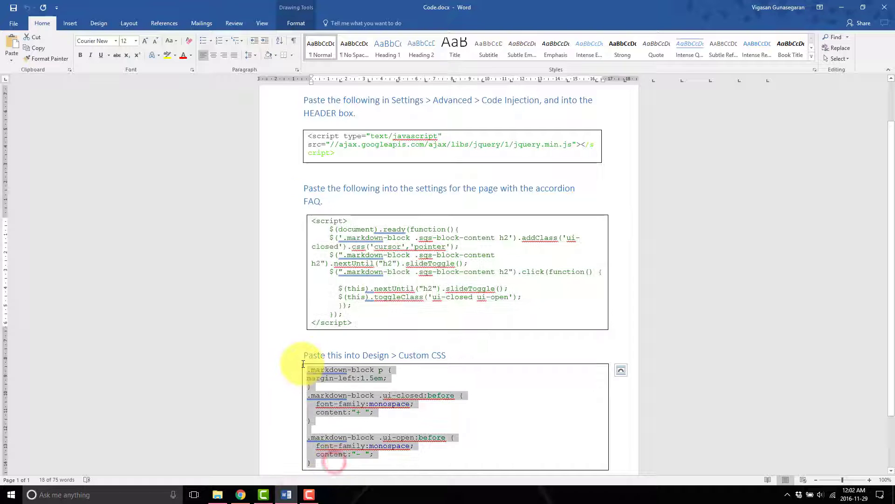
click(240, 494)
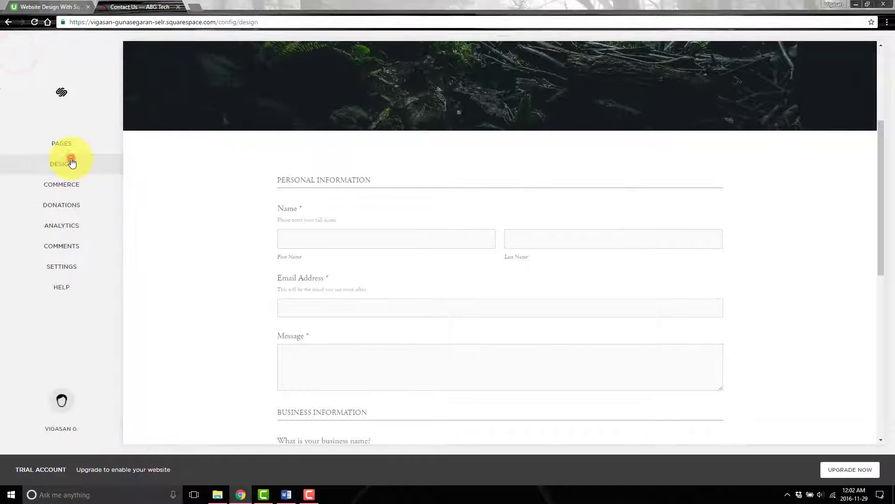
click(62, 163)
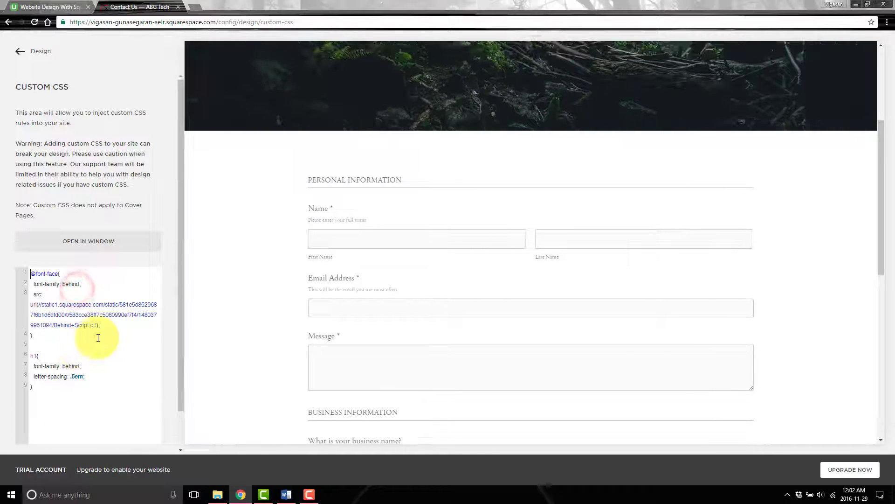
click(83, 407)
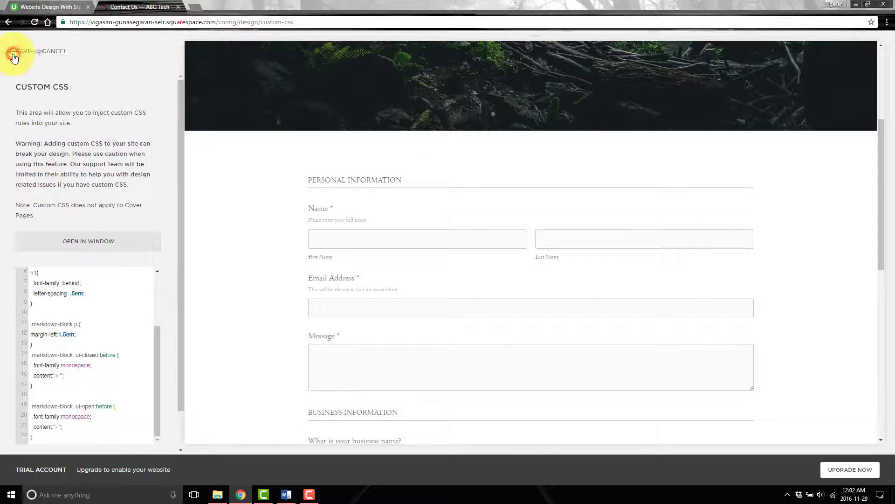
click(14, 54)
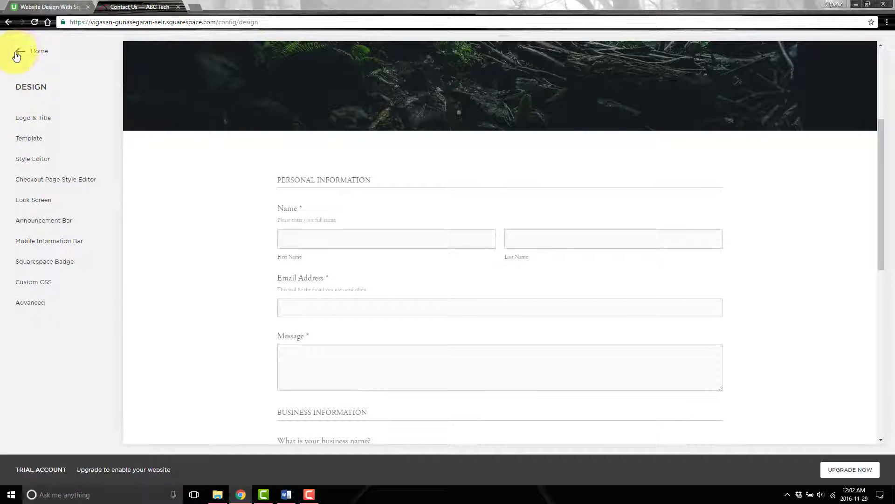
Step: Edit the Contact Us page and add a Markdown block above the contact form via search 'mark'
click(20, 51)
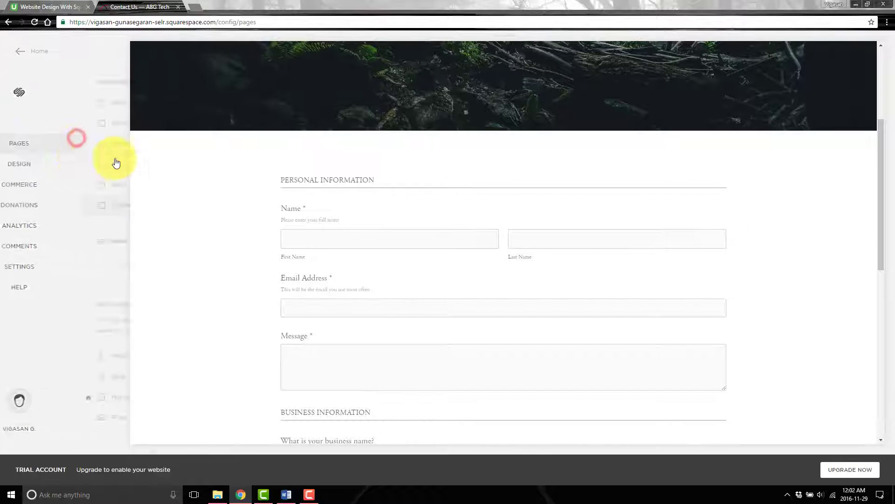
click(18, 144)
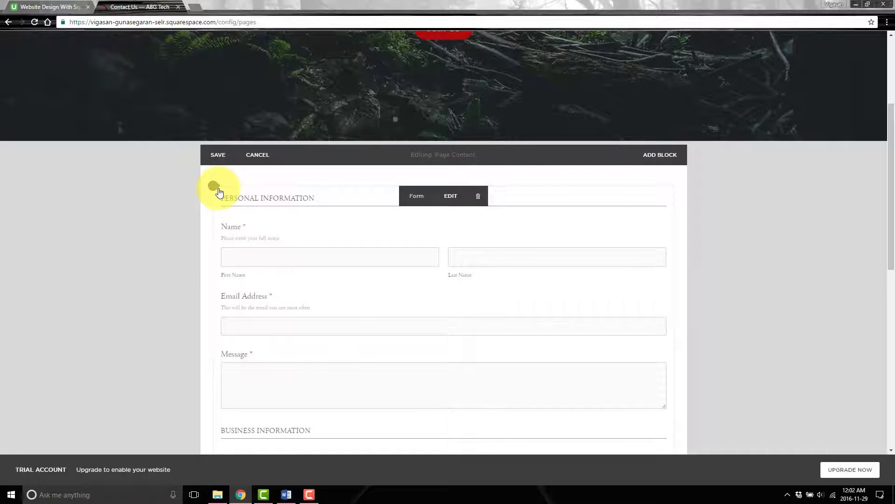
click(660, 154)
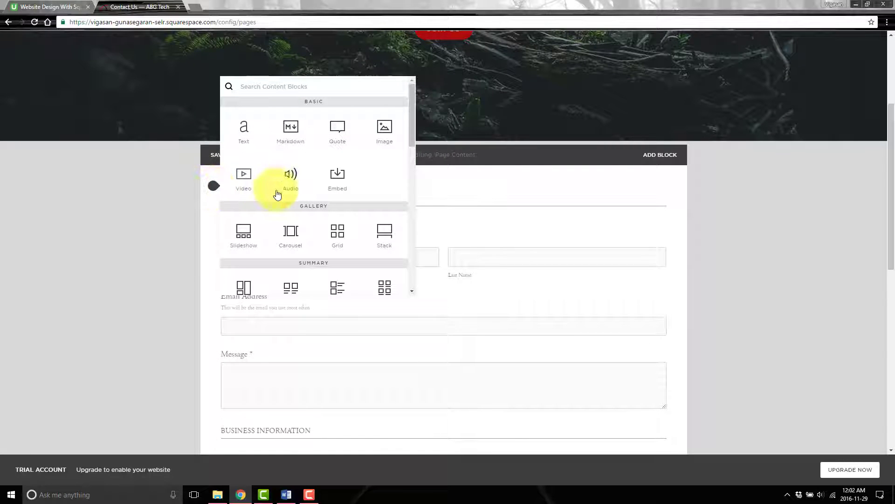
text(mark)
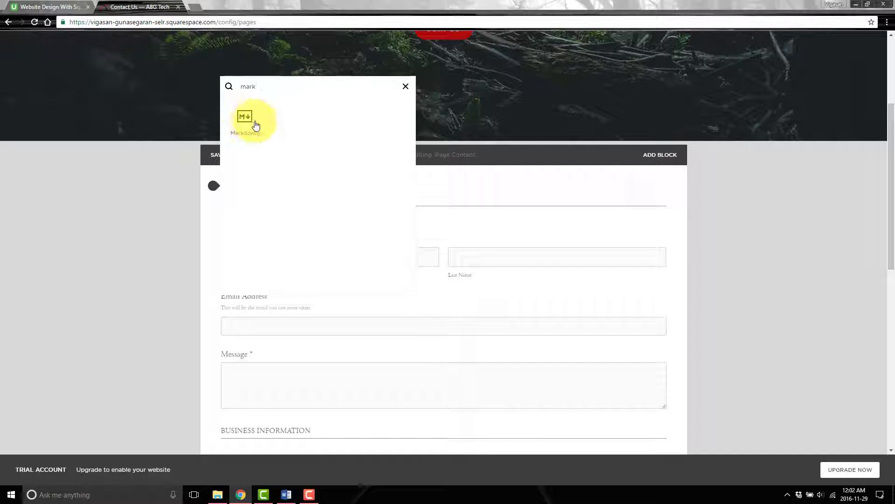
click(244, 121)
text(##)
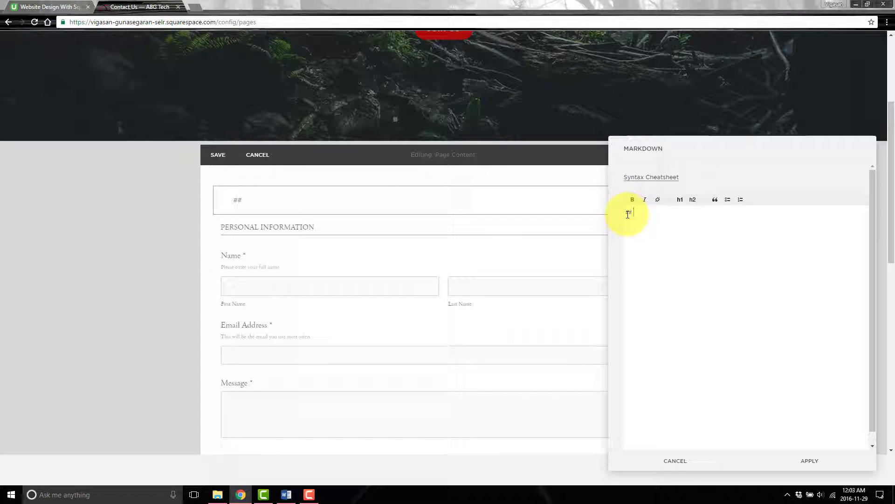
Step: Write '## How much are your services?' with answer 'Each project is different, contact us for specifics'
text(How much a)
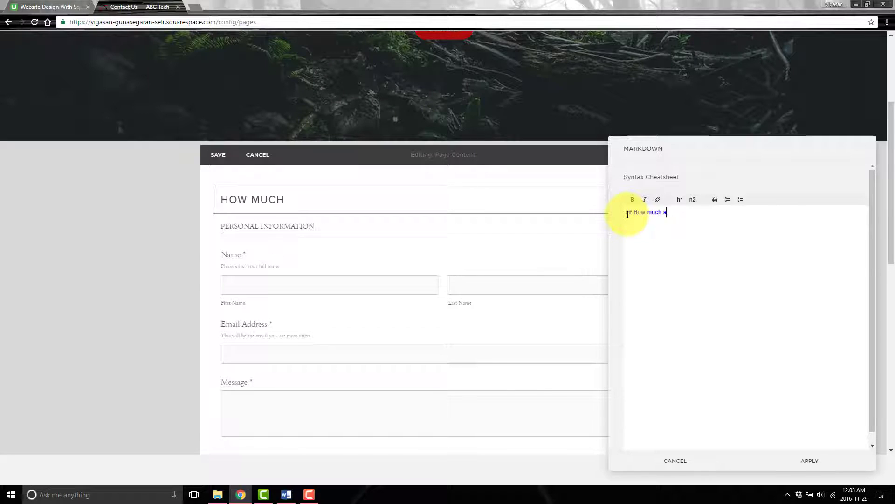
text(re your servic)
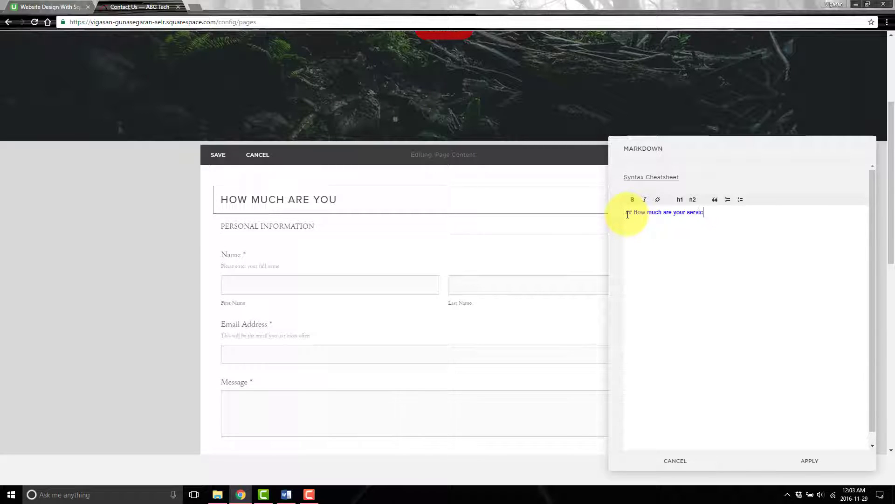
text(es?)
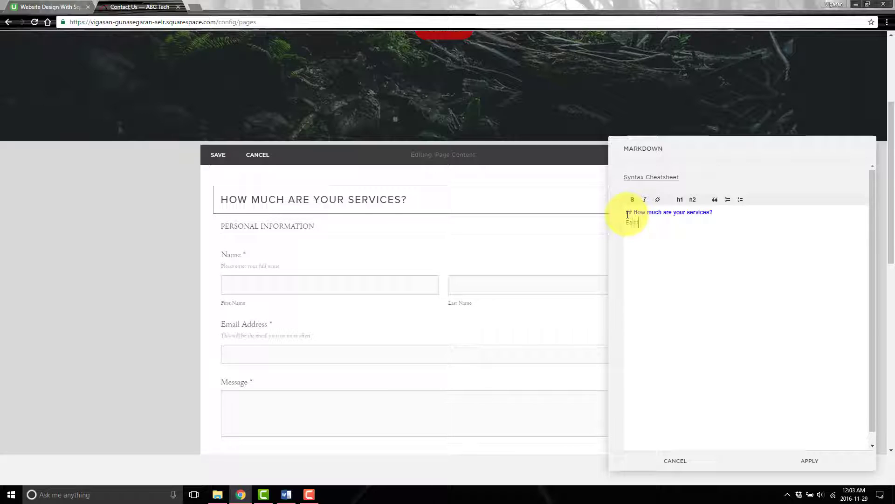
text(Each project is different)
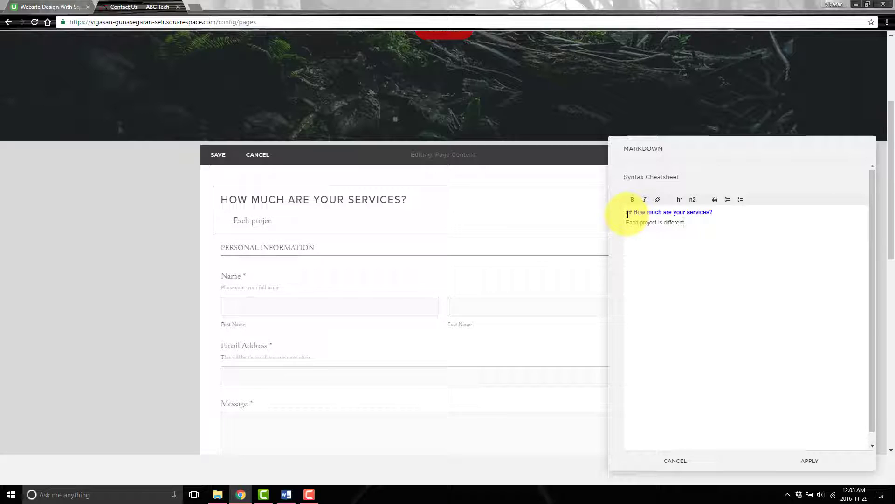
text(, contact us for specific pricing)
text(##)
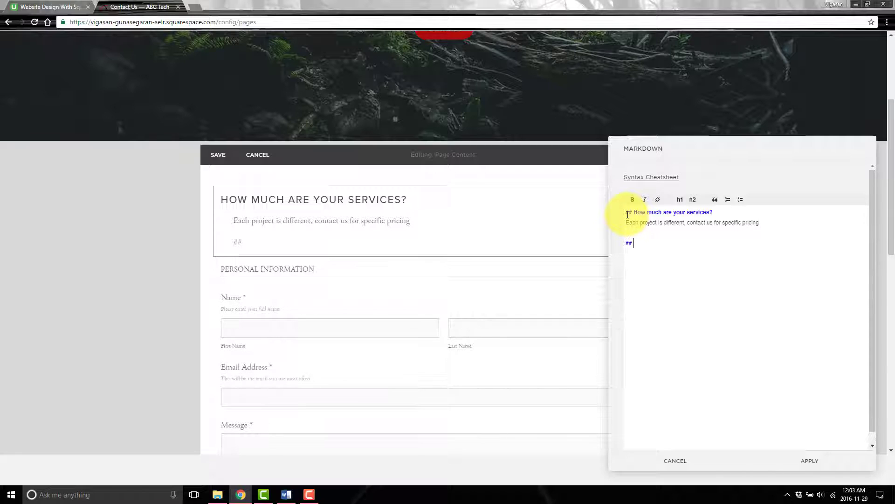
Step: Write '## How can I contact you?' with an answer pointing to the form on this page
text(How can I contact you?)
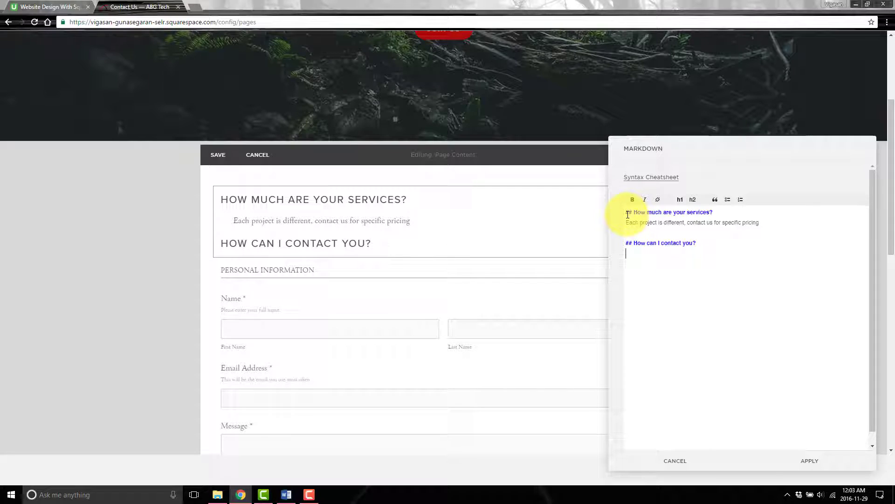
text(Use the page be)
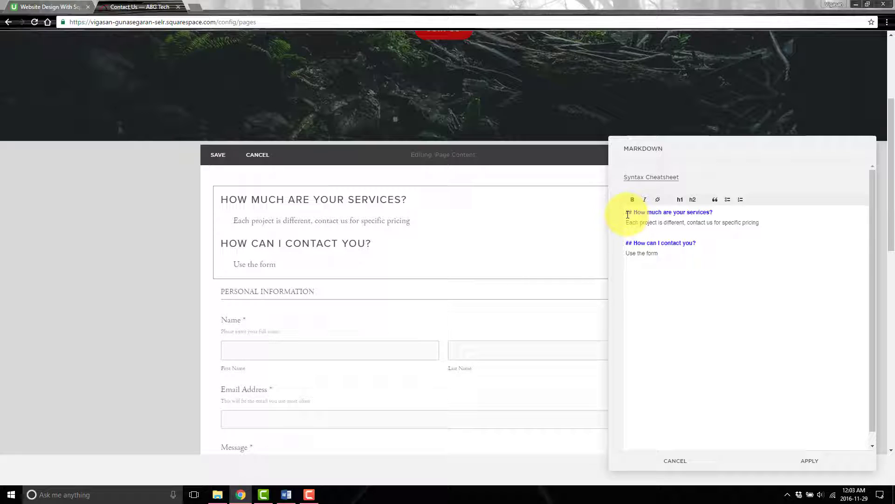
text(on this page)
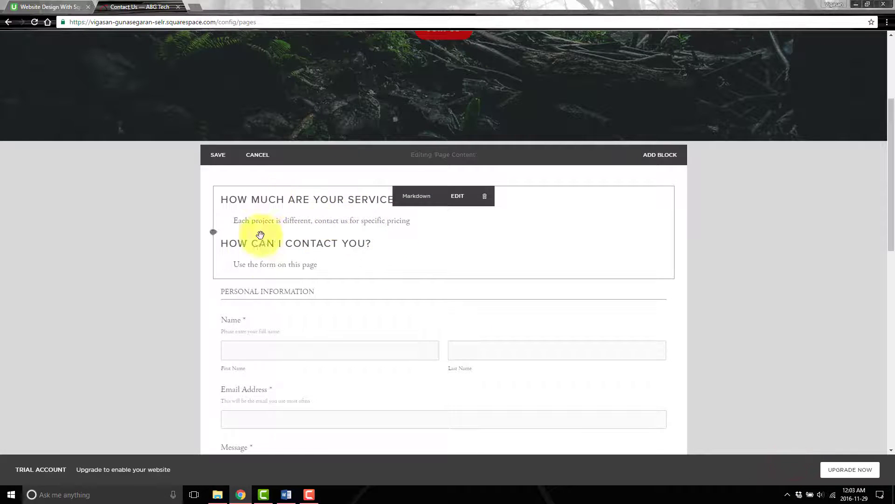
mouse_move(309, 202)
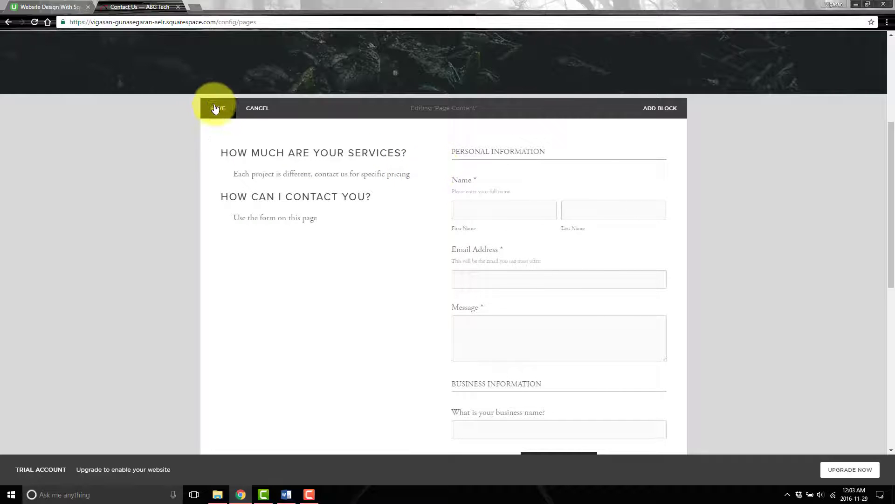
Step: Place the FAQ Markdown block in a column beside the contact form and save the page
click(218, 108)
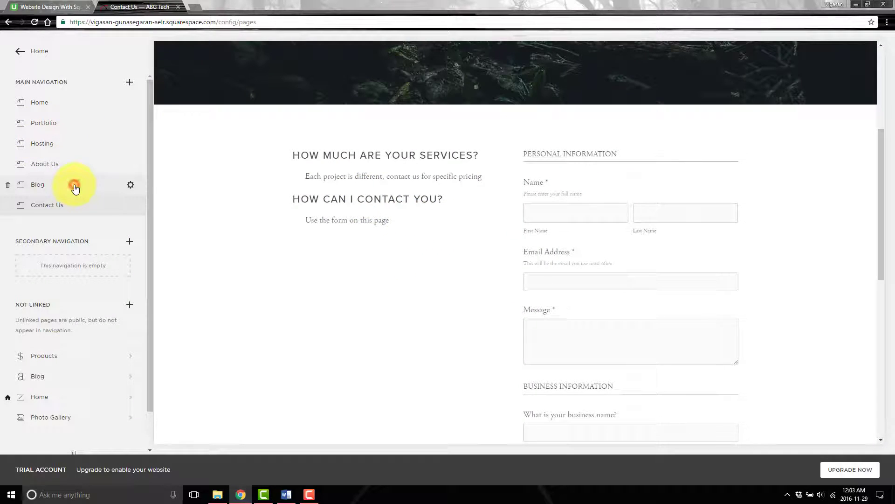
Step: Switch to Blog then back to Contact Us so both FAQs reload as collapsed accordion items
click(38, 184)
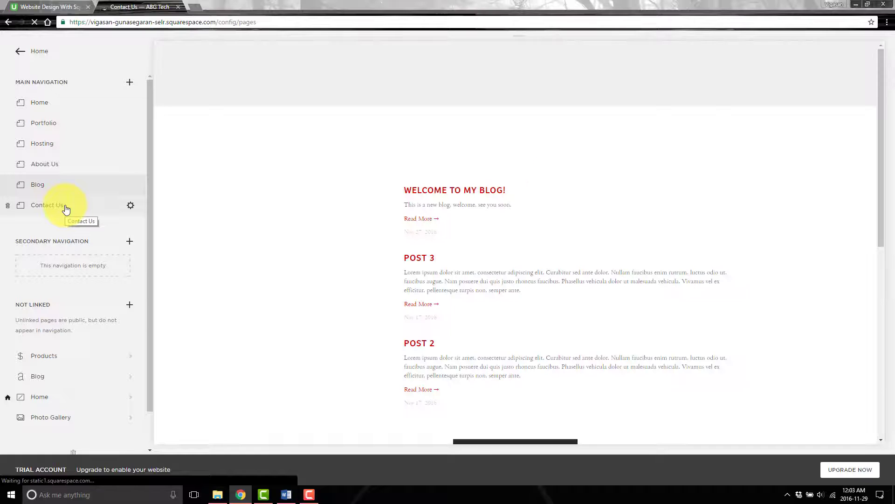
click(47, 204)
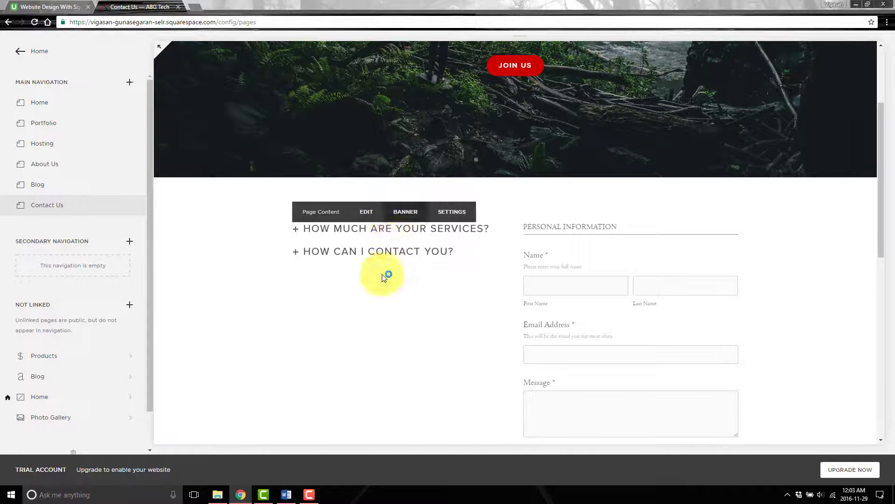
click(390, 228)
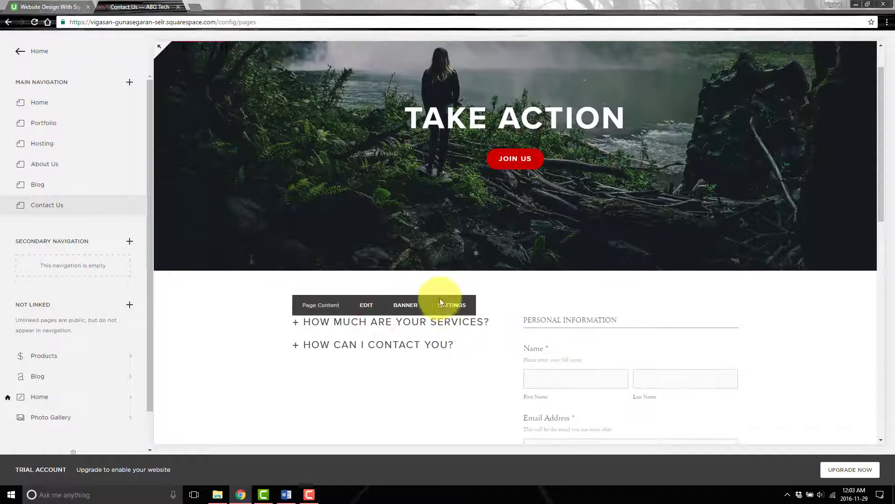
Step: Prefix both FAQ questions in the Markdown block with ### and apply, reopening to fix the second question
scroll(down, 3)
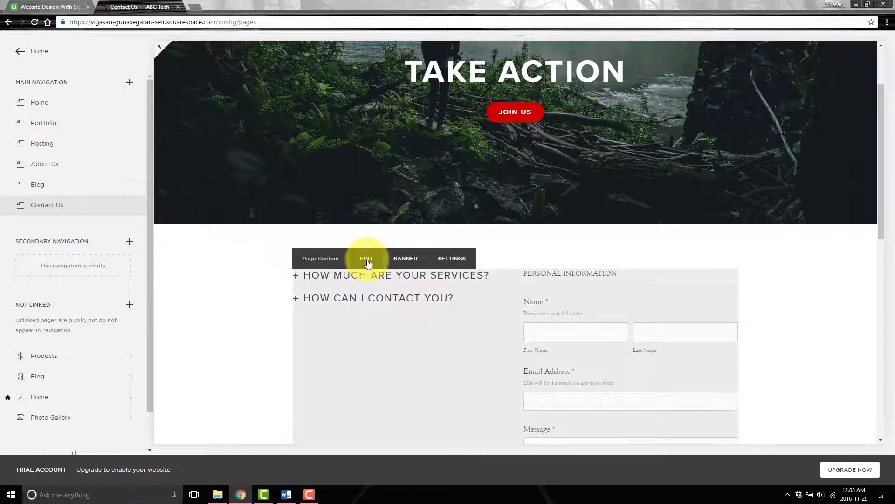
click(367, 259)
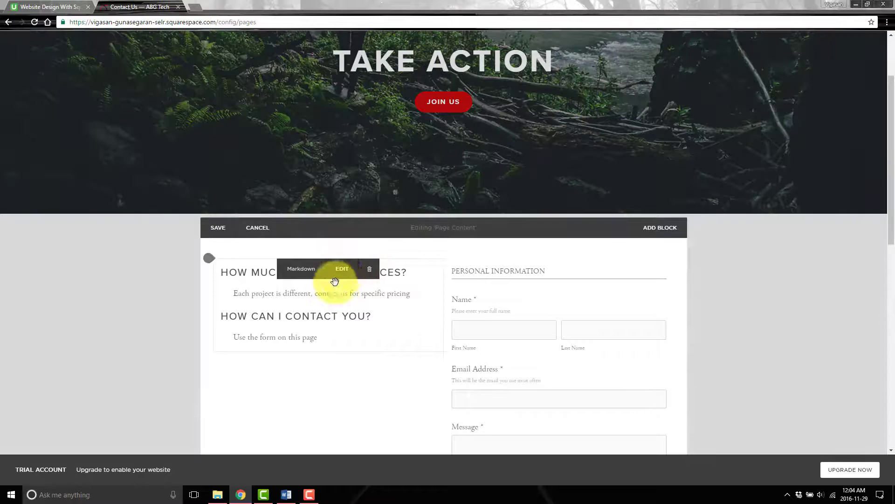
click(257, 227)
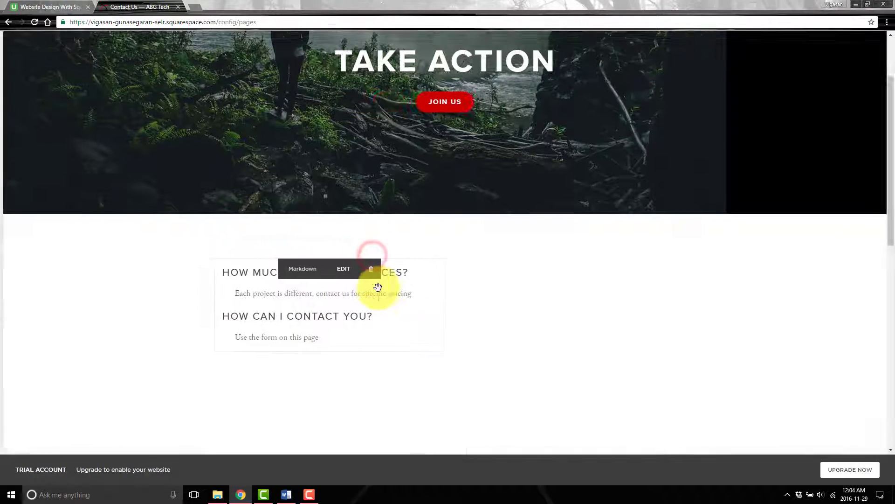
click(344, 268)
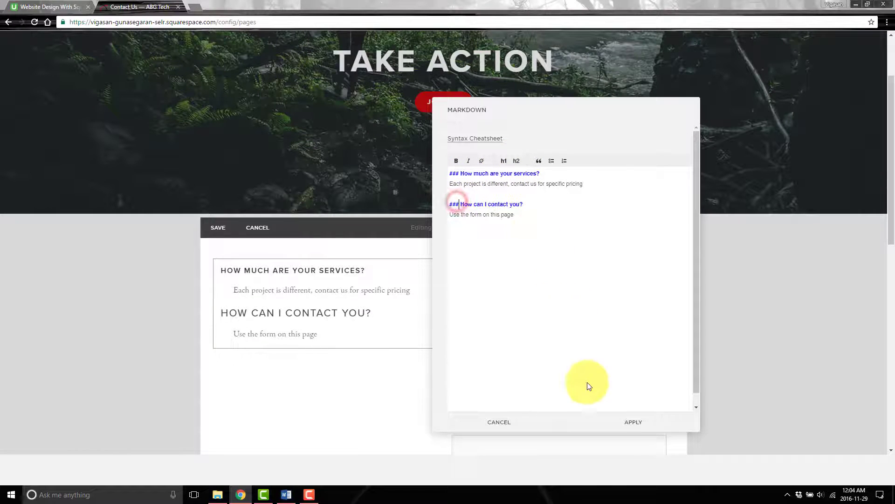
click(633, 422)
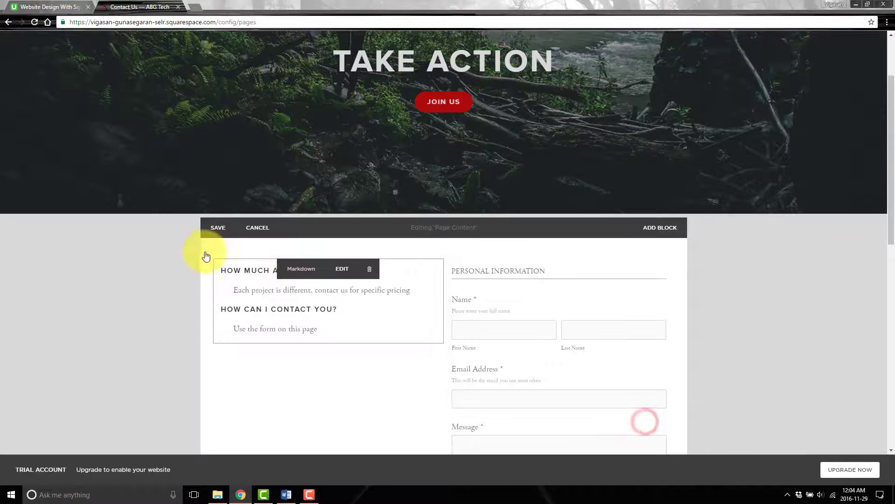
click(258, 228)
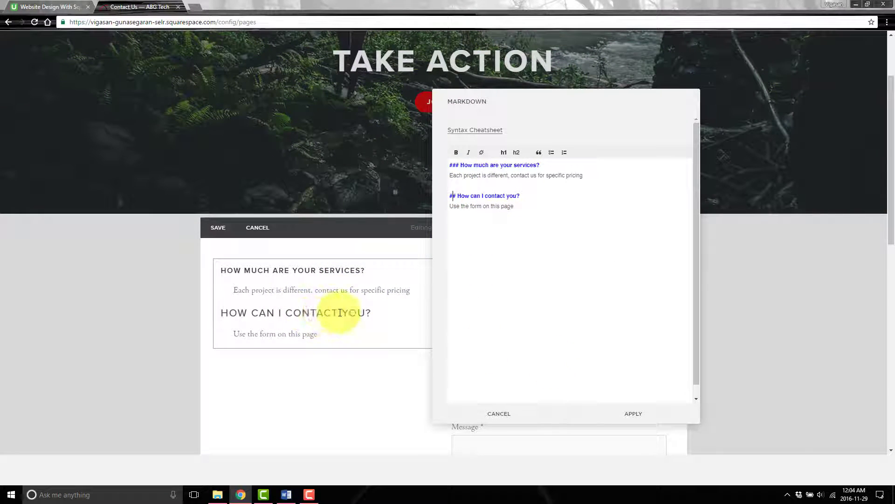
mouse_move(477, 269)
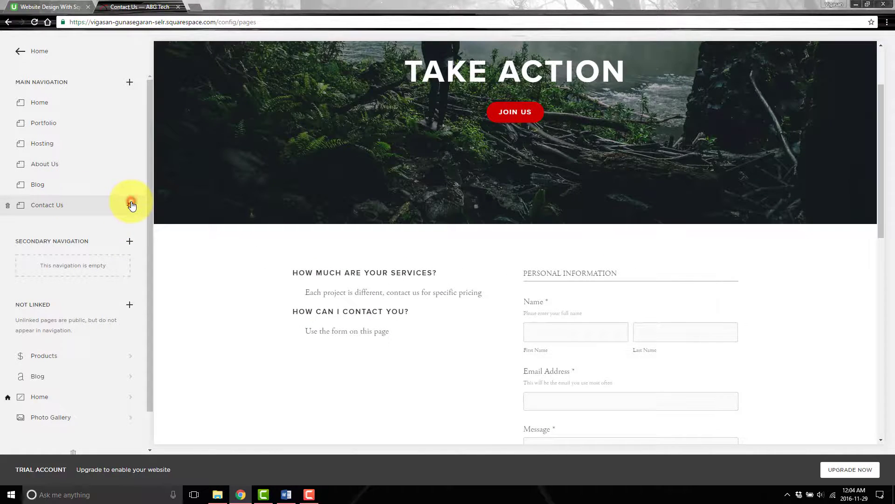
Step: Change the page's Advanced script selector to h3, save, and test collapsing the first FAQ answer
click(131, 202)
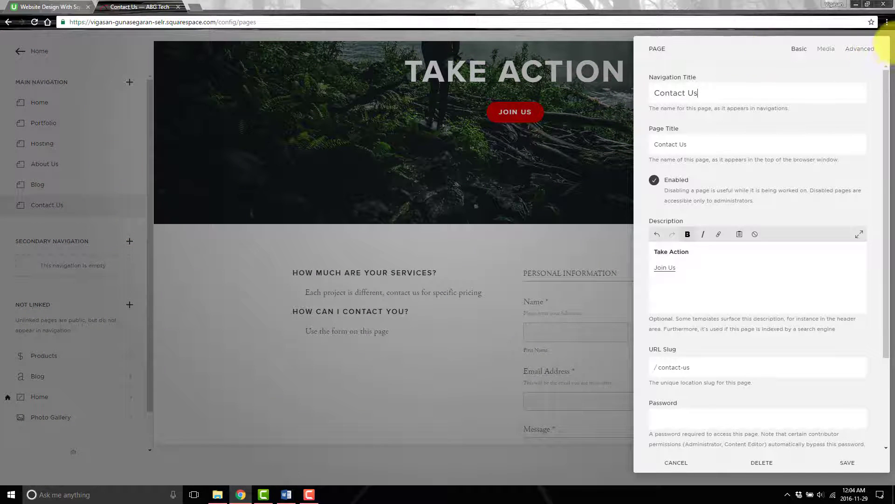
click(859, 48)
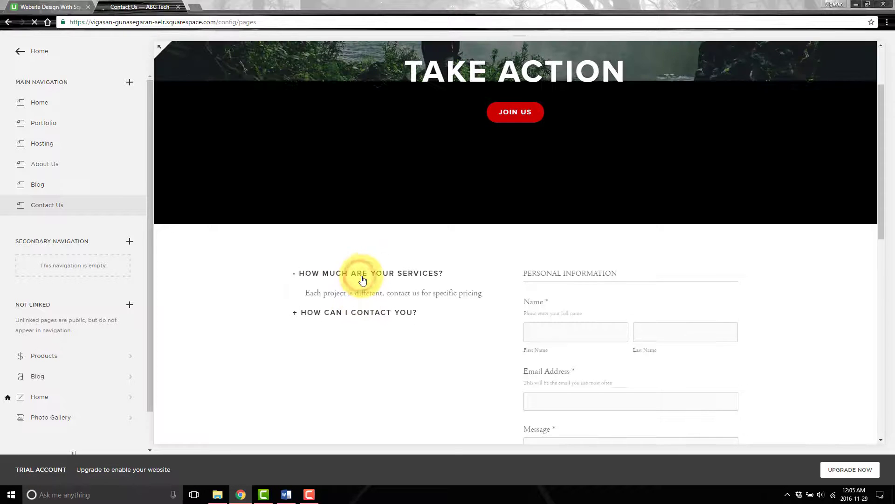
click(354, 312)
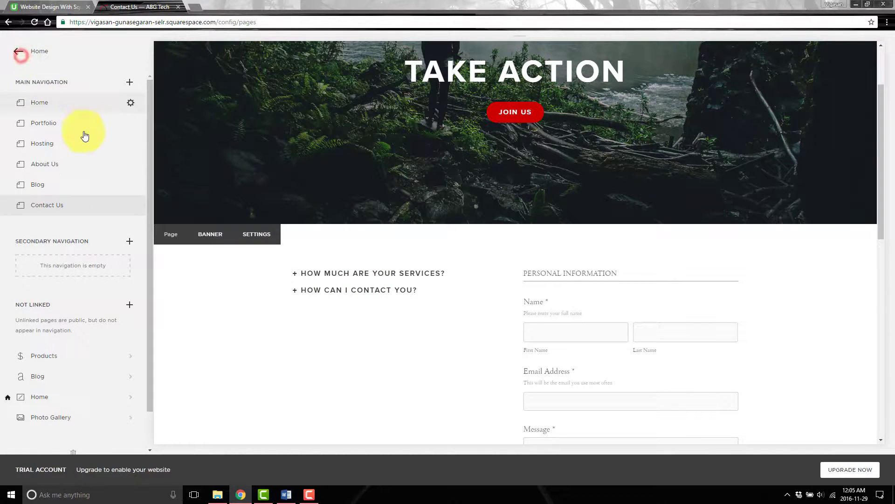
Step: Review the heading font and colour settings in Design > Style Editor, then return to Design
click(21, 50)
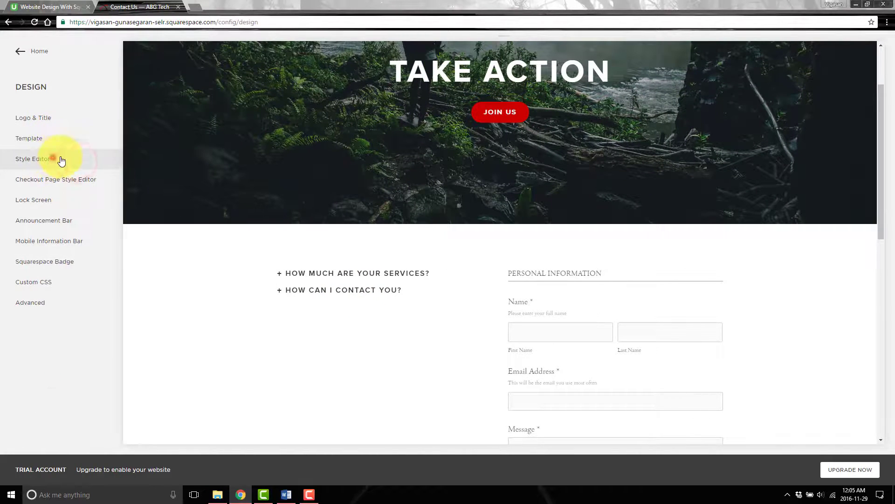
click(38, 158)
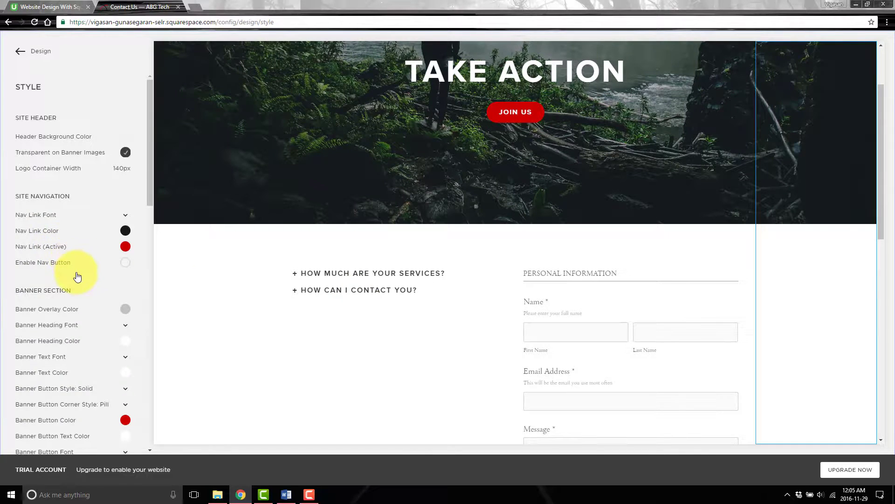
scroll(down, 3)
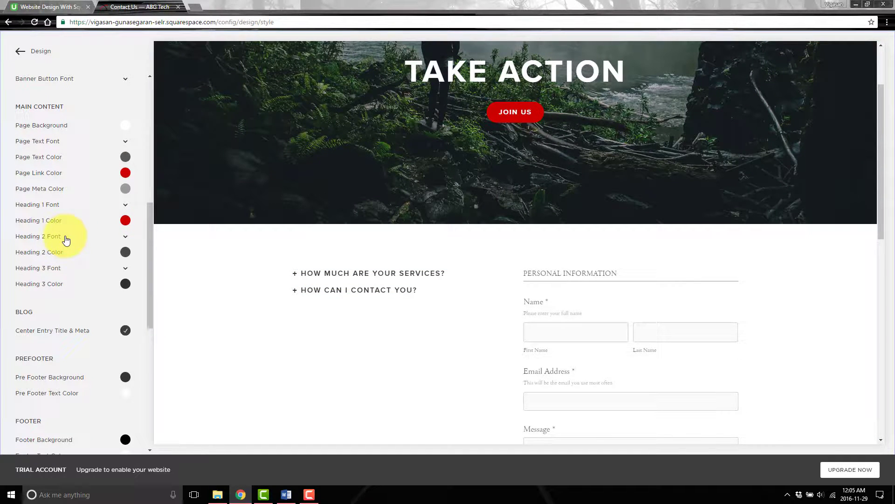
mouse_move(463, 92)
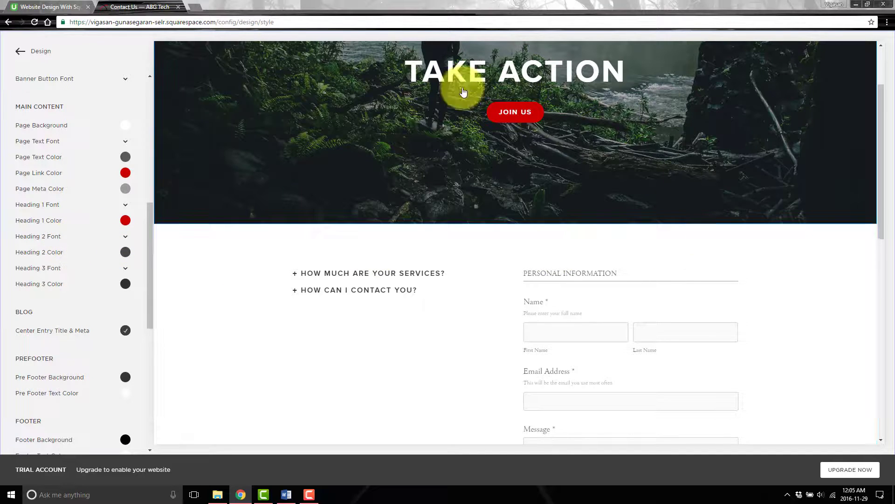
mouse_move(419, 297)
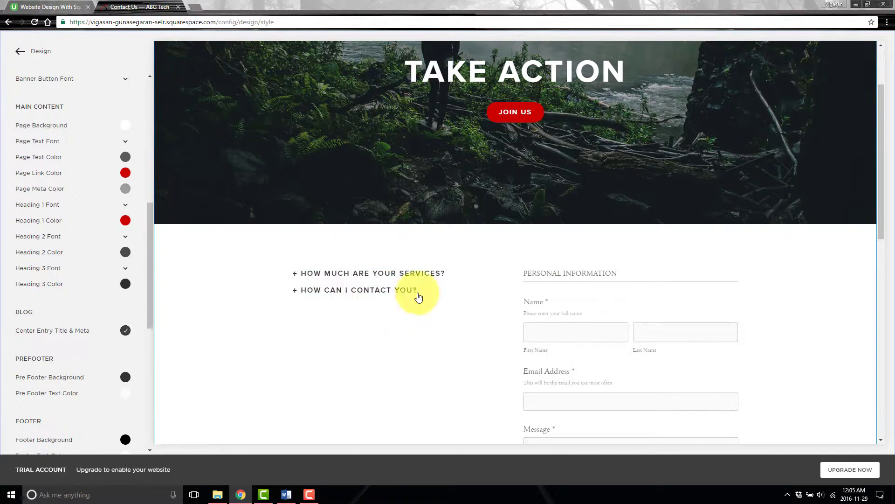
mouse_move(140, 237)
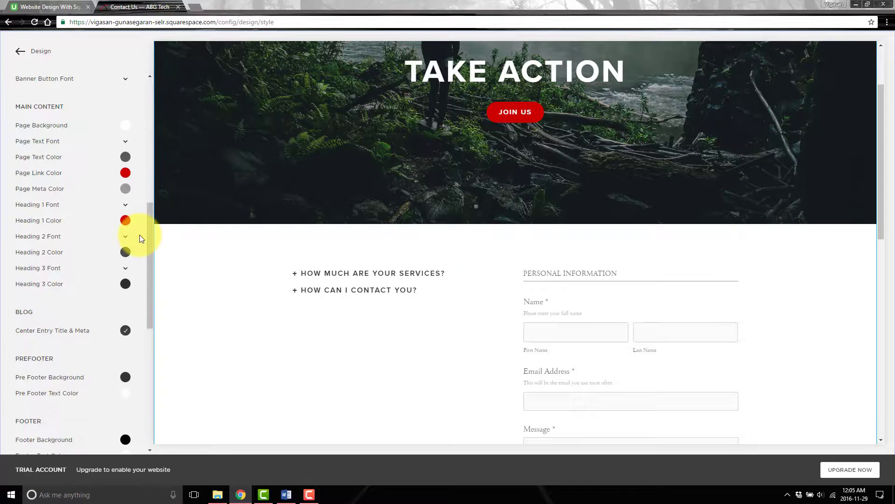
mouse_move(335, 296)
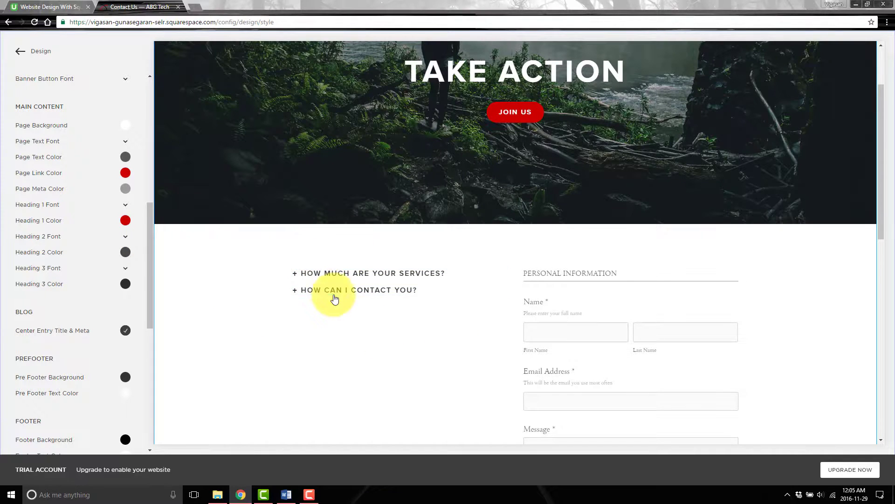
click(19, 51)
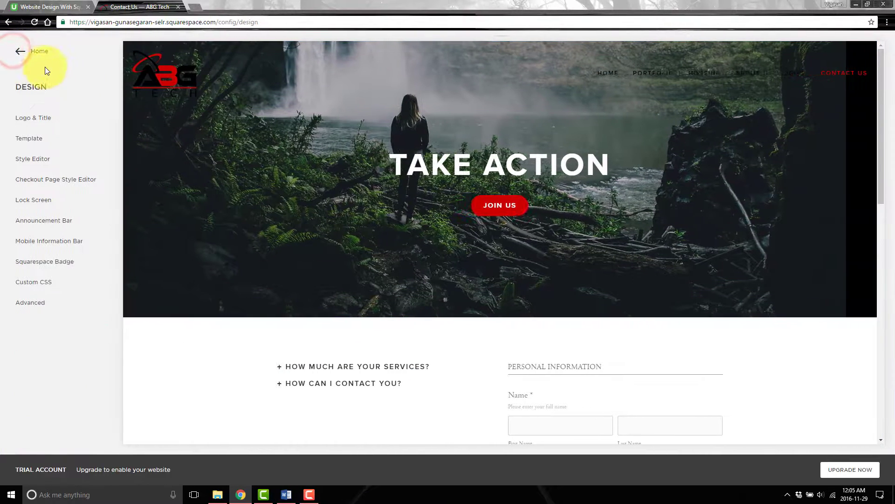